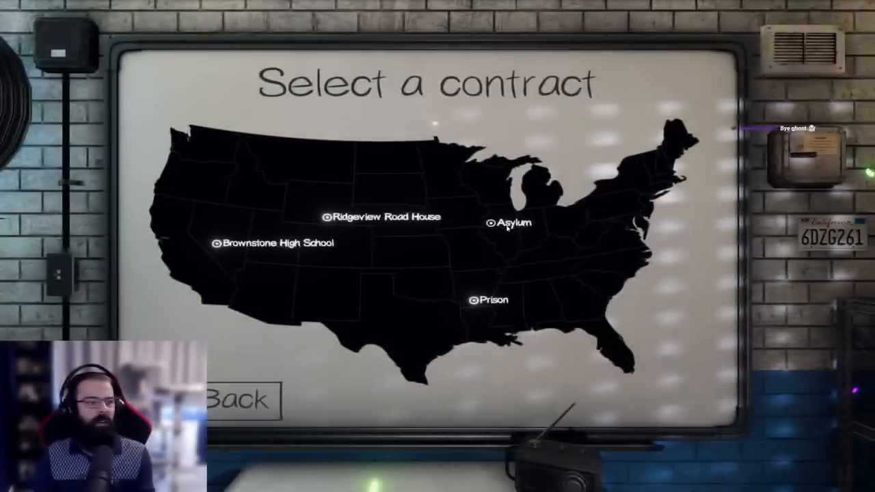
- Choose the Asylum contract and go to the Player Inventory board for equipment
click(238, 399)
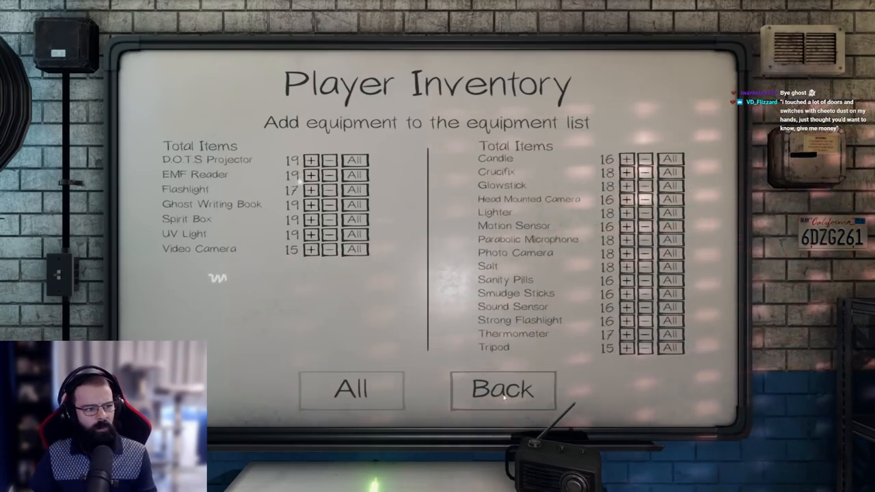
click(503, 389)
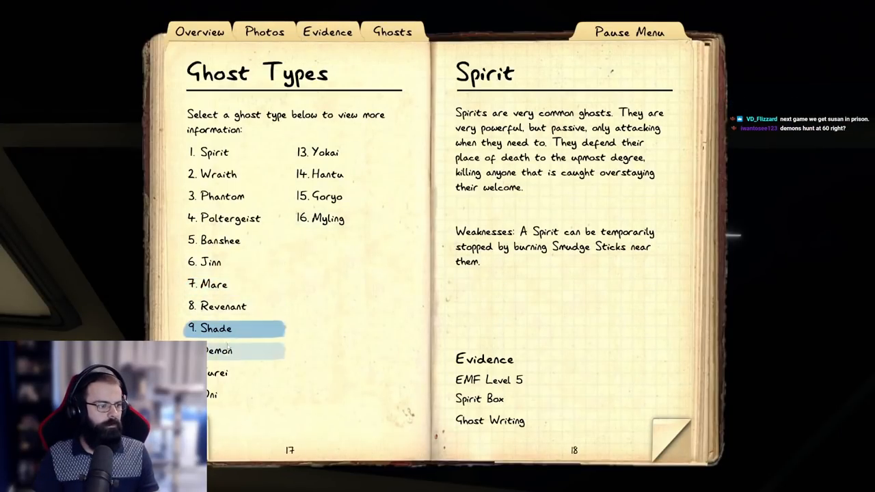
- Select Goryo in the journal's Ghost Types list
click(217, 350)
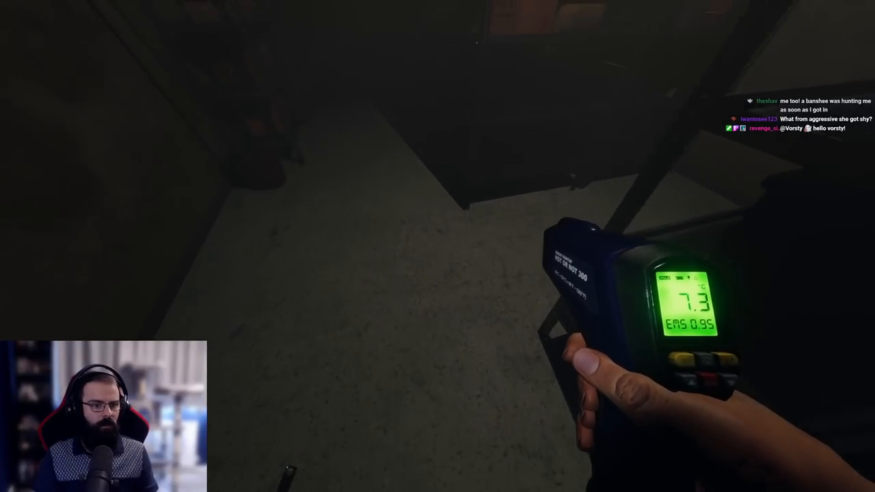
- Bring up the journal's Evidence page with Fingerprints marked
key(j)
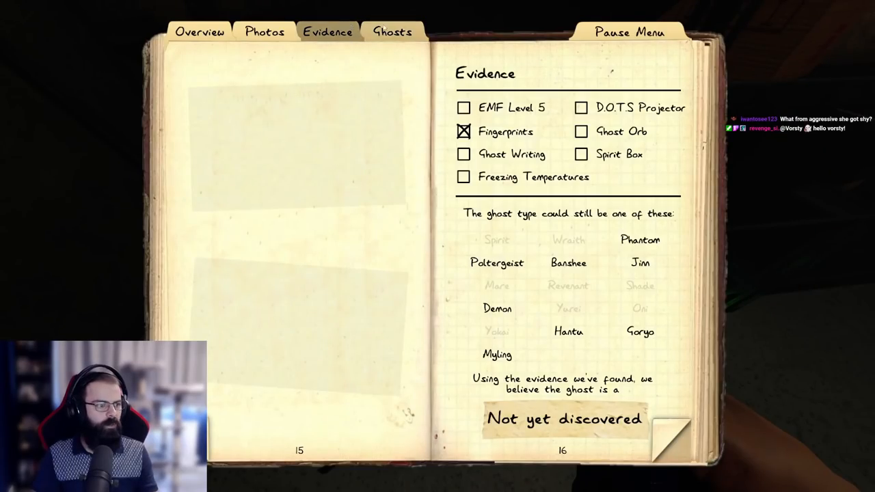
click(390, 32)
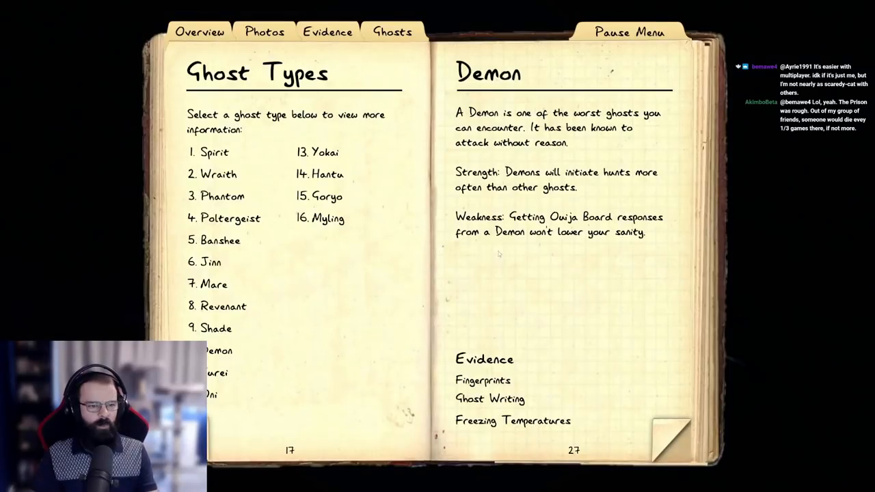
- Switch the journal to the Ghosts page to read ghost type details
click(328, 32)
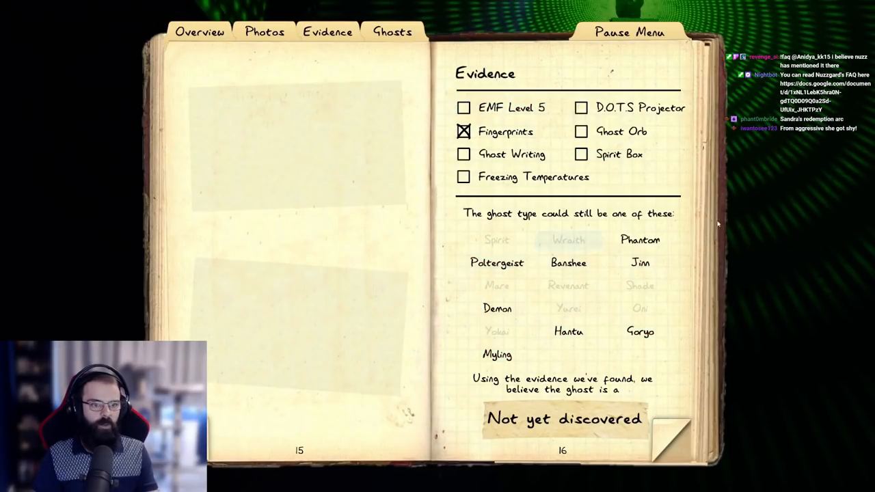
- Switch the journal to the Evidence page to cross out evidence entries
click(628, 33)
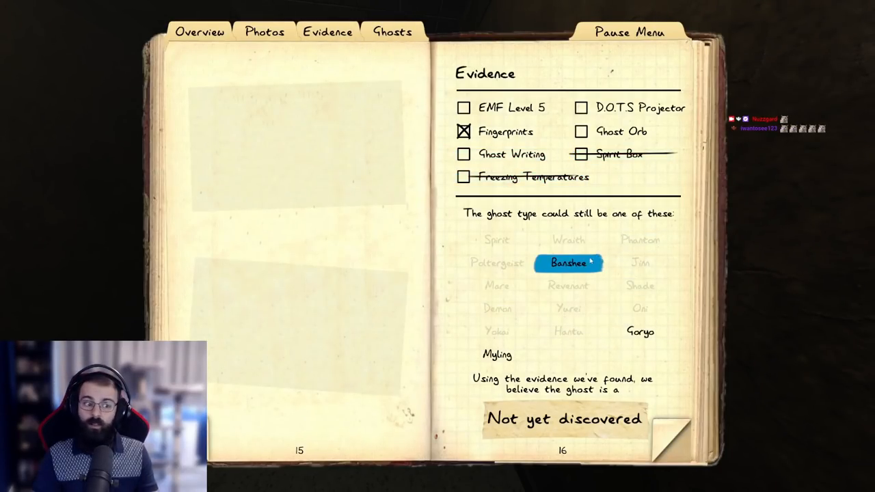
- Clear the strike-through on Spirit Box so its ghost types are possible again
click(581, 153)
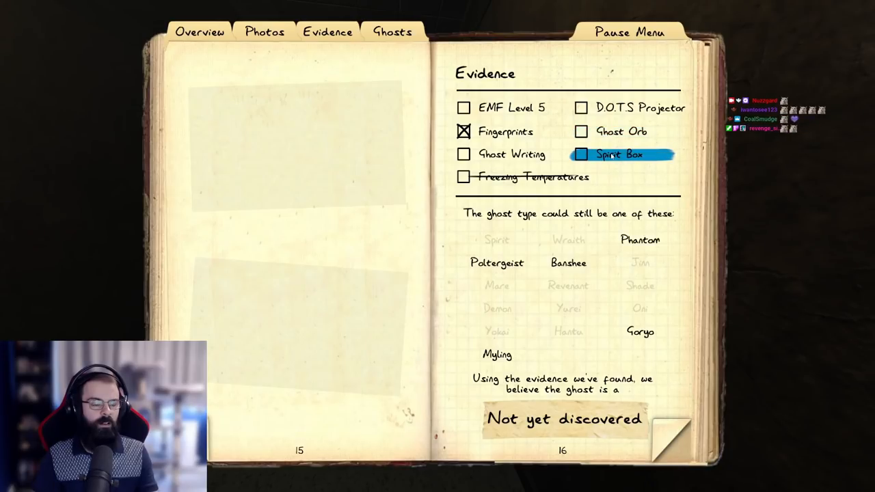
click(579, 131)
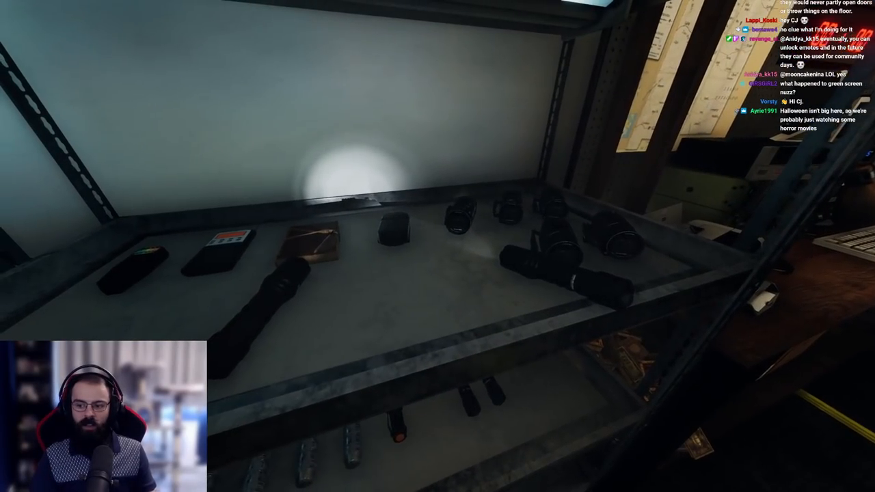
- Toggle the journal with J in front of the truck's equipment shelf
key(j)
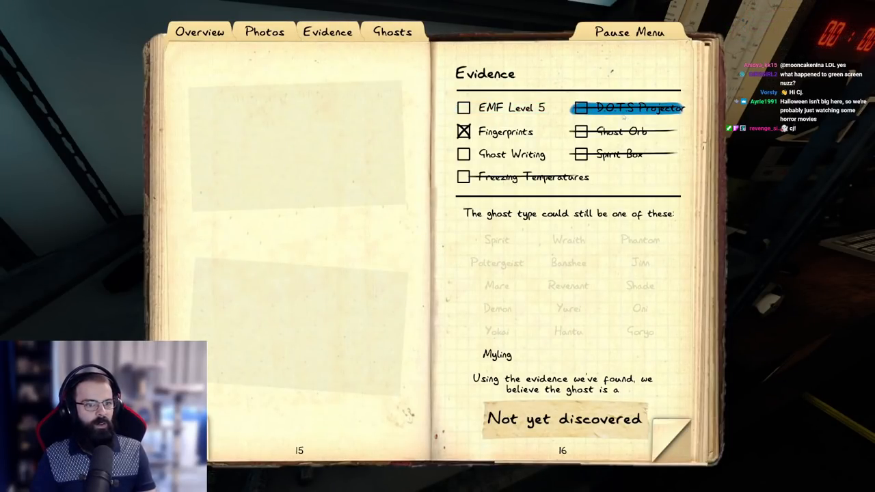
- Show the Spirit entry on the journal's Ghosts page with its weakness and evidence
click(391, 32)
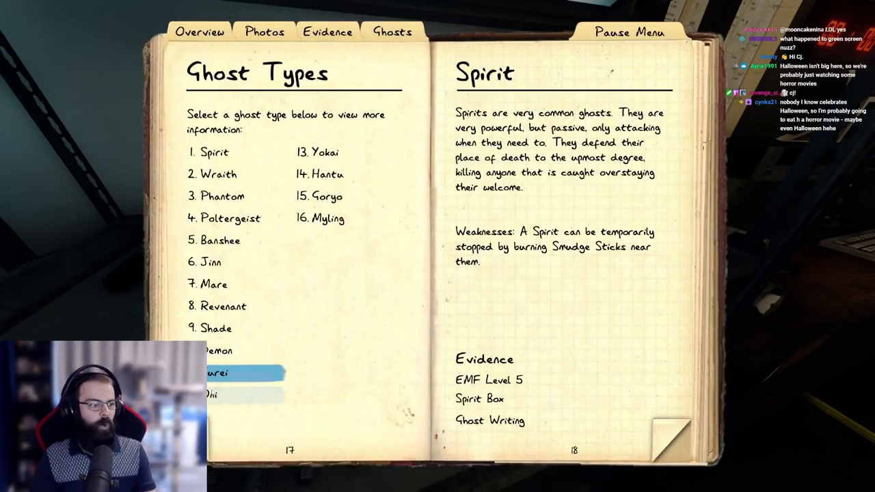
click(327, 218)
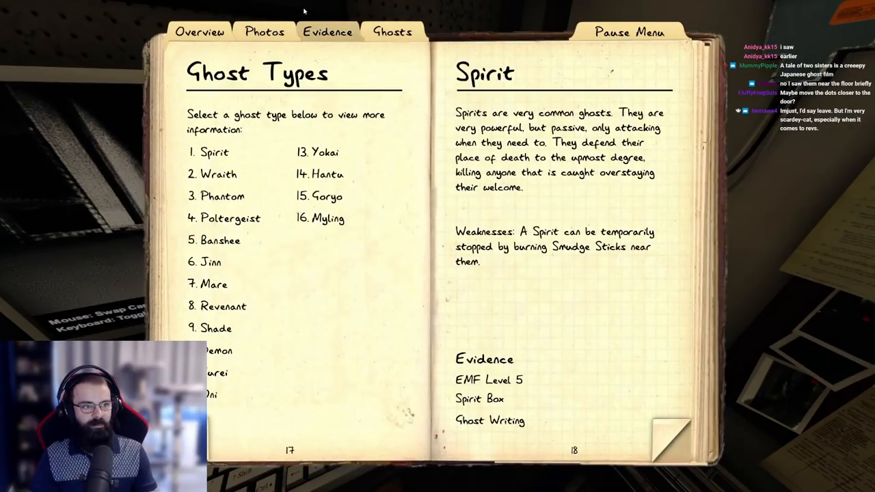
- Mark 15. Goryo as the identified ghost on the journal's Ghosts page
click(327, 31)
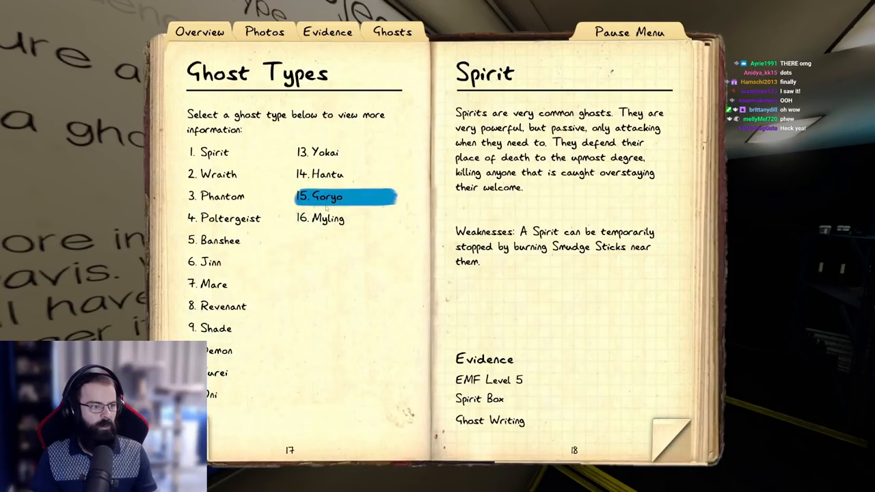
click(327, 196)
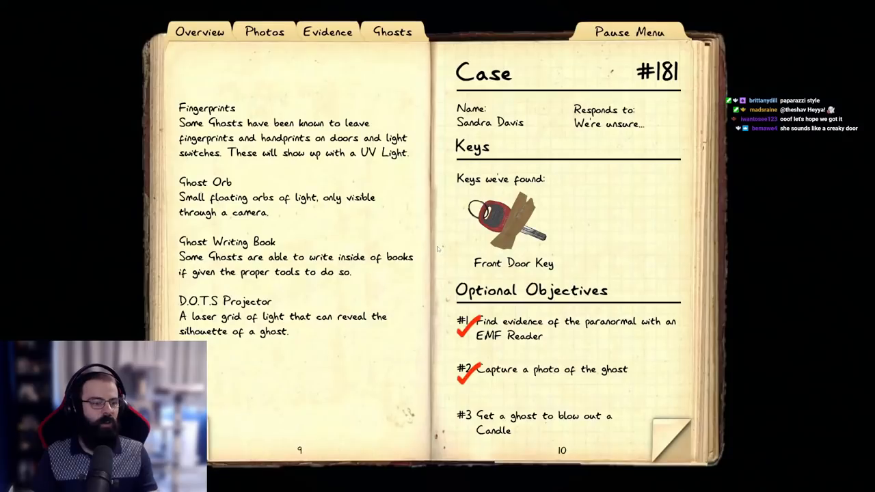
- Close the journal to finish the Asylum investigation
click(264, 31)
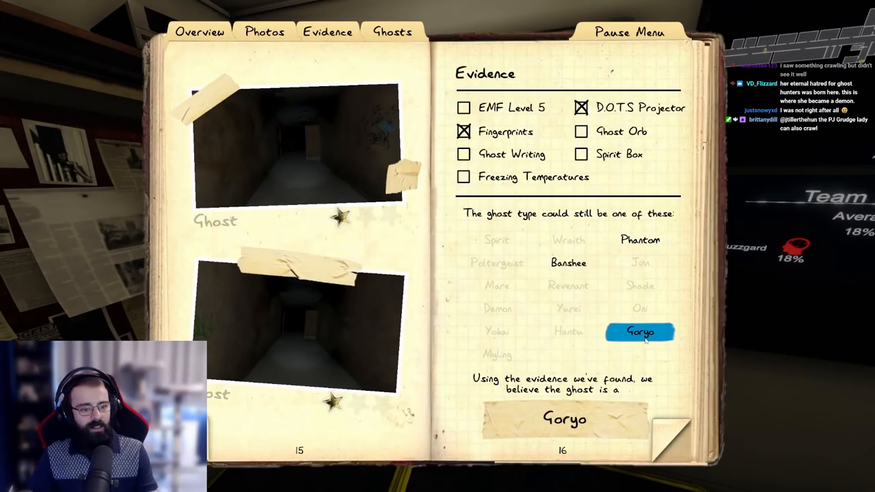
- Check the ghost reference pages, then tick Spirit Box in the evidence checklist, narrowing to Phantom
click(639, 332)
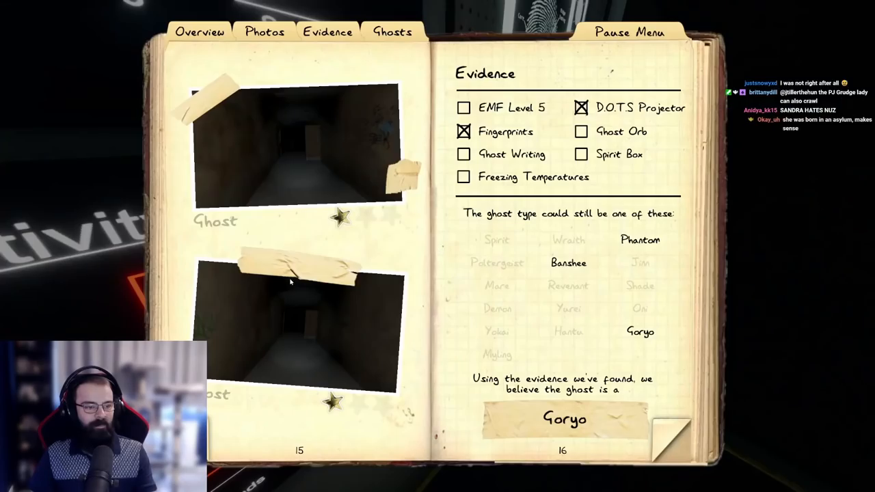
click(391, 31)
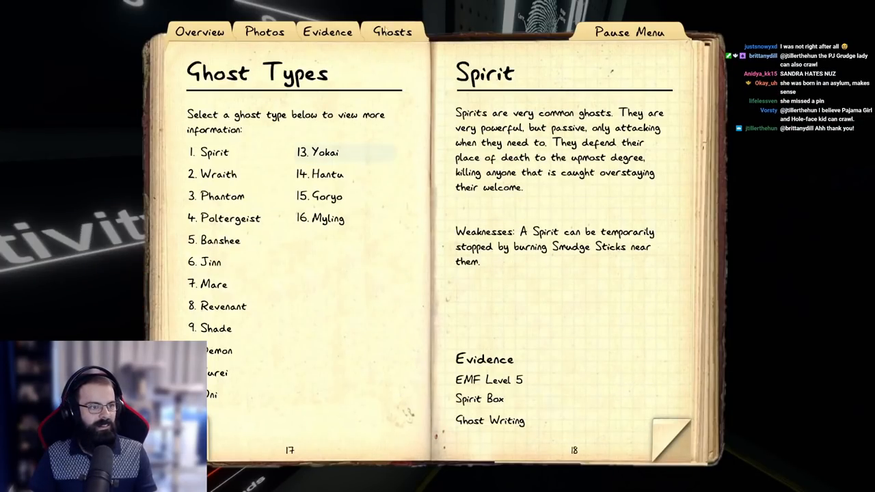
click(328, 31)
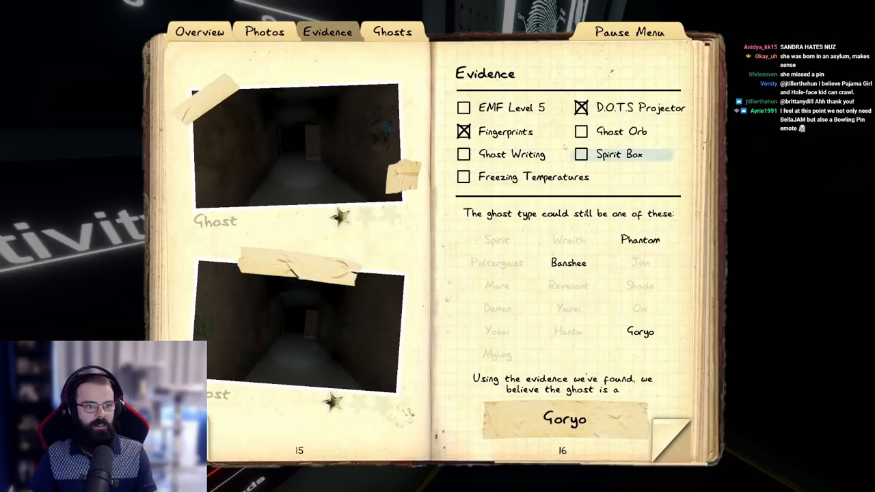
click(579, 153)
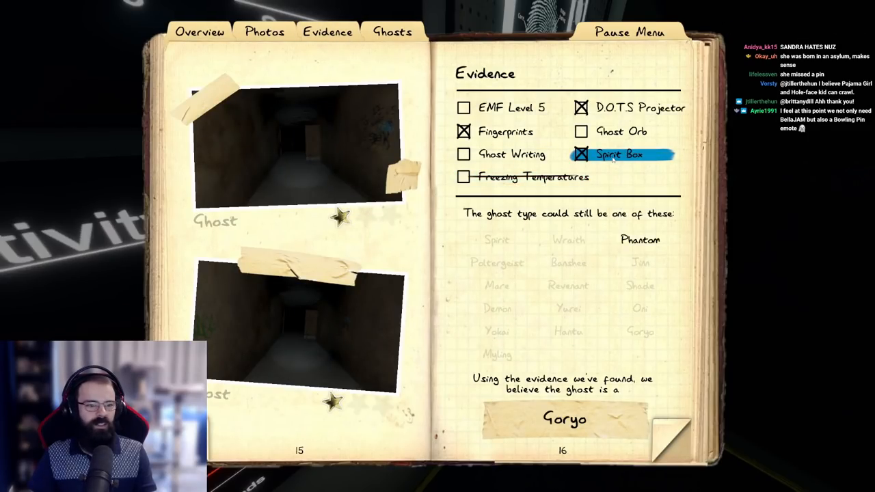
click(579, 153)
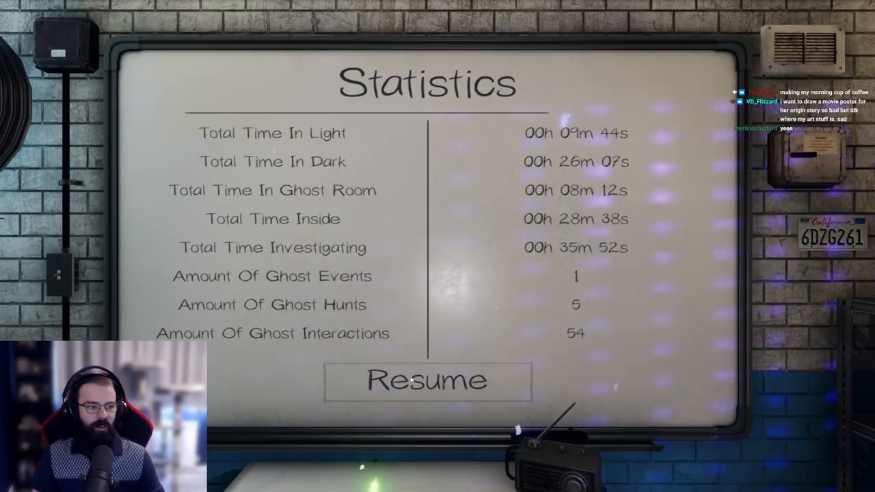
- Resume from the statistics board and select Willow Street House on the contract map
click(428, 380)
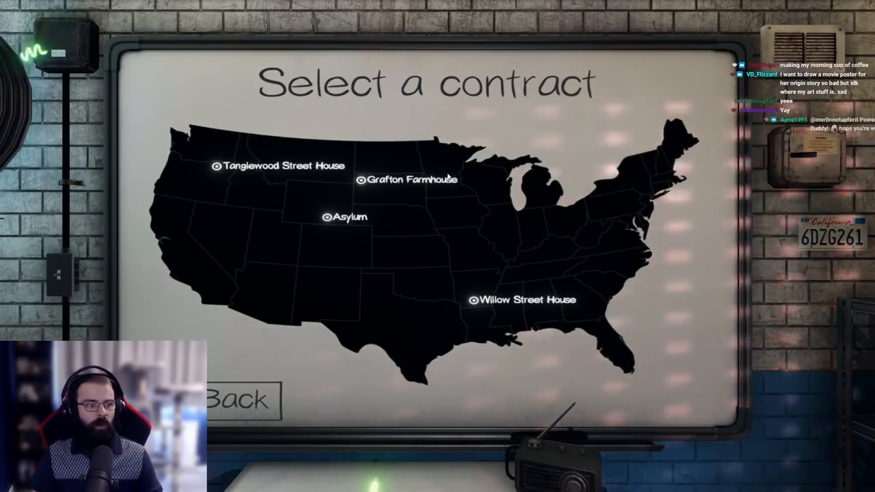
click(471, 299)
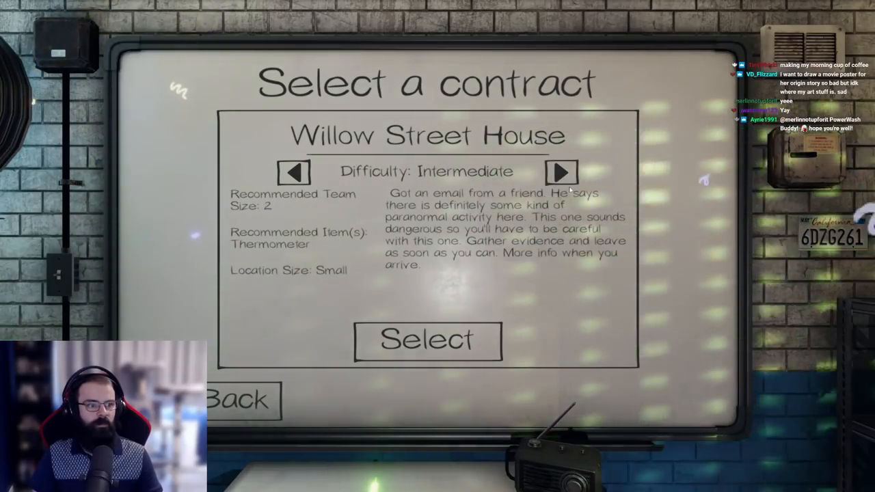